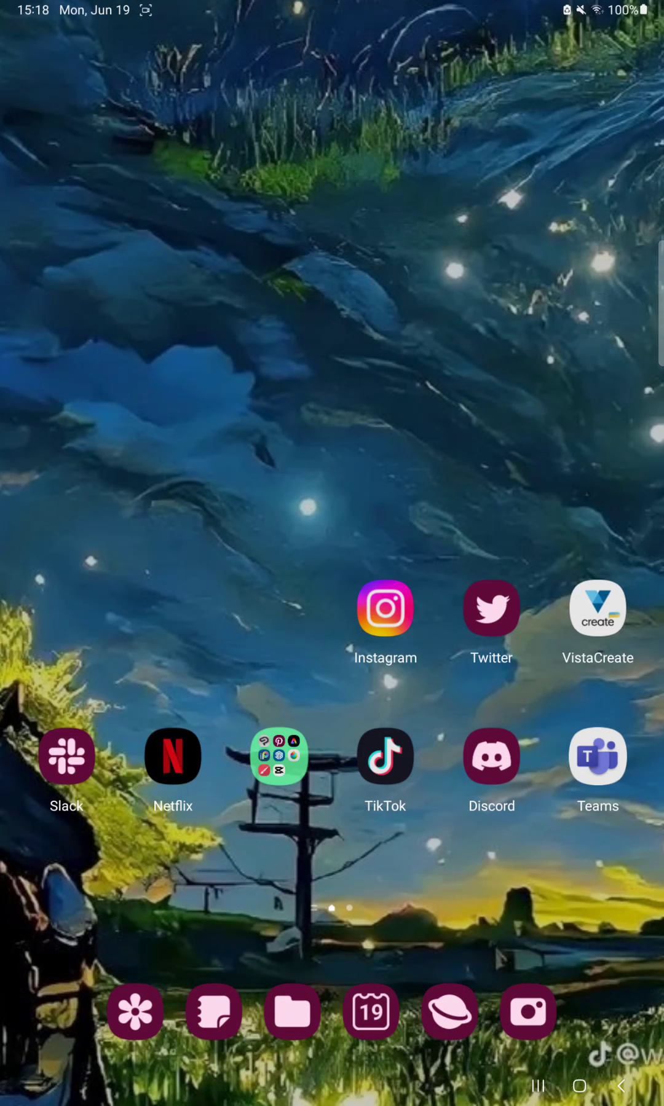
Step: Launch Instagram and bring up the full professional Tools list from the dashboard
{"action": "left_click", "coordinate": [385, 608]}
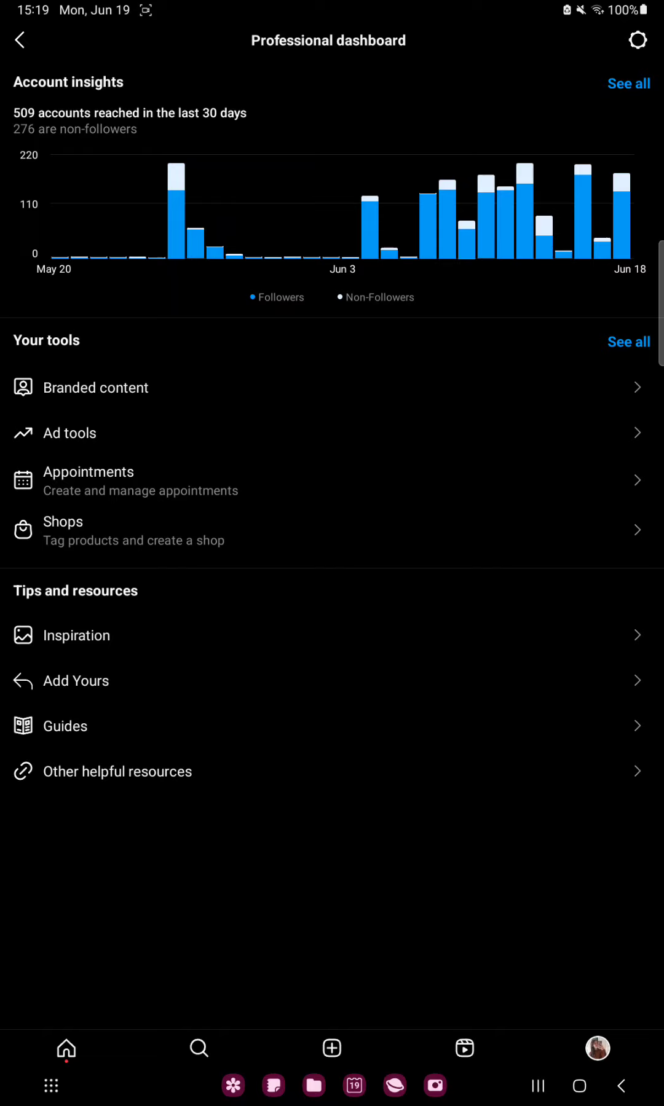
{"action": "left_click", "coordinate": [628, 341]}
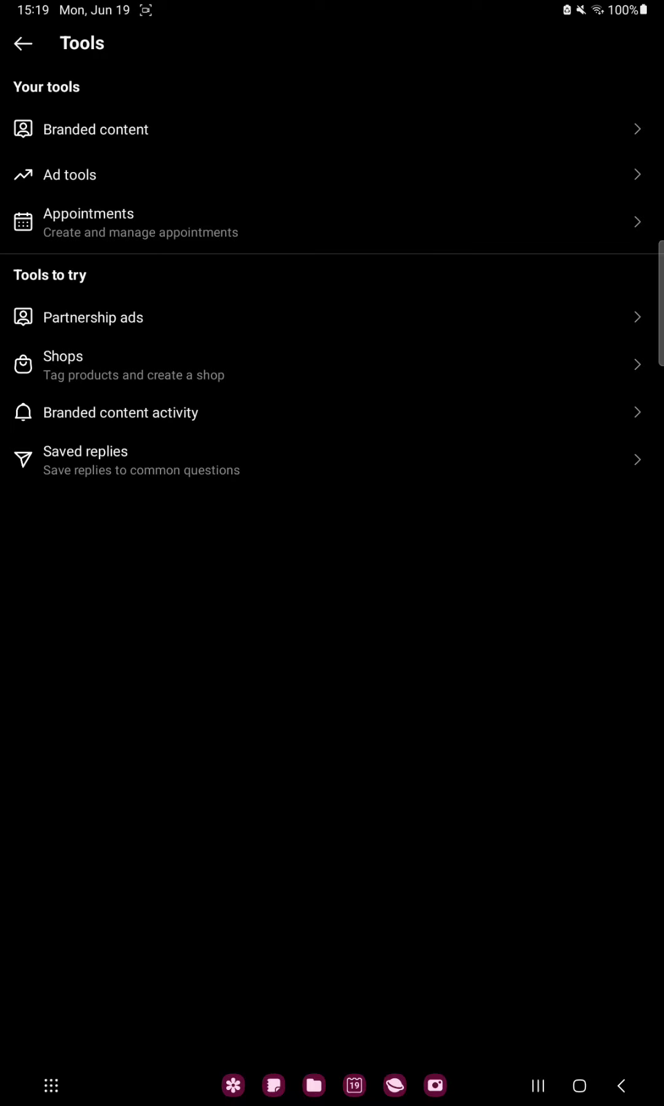
Step: Go back to the Professional dashboard with its 30-day insights chart (509 accounts reached)
{"action": "left_click", "coordinate": [23, 42]}
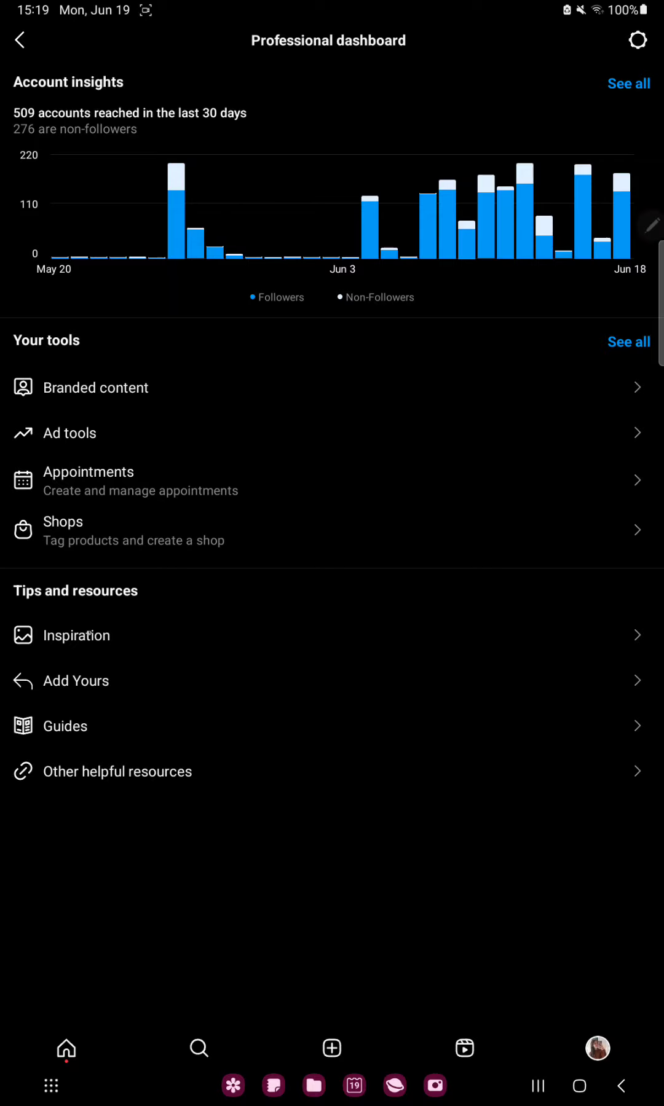
Step: Browse the Inspiration 'Learn from others' grid of creator and business posts
{"action": "left_click", "coordinate": [77, 636]}
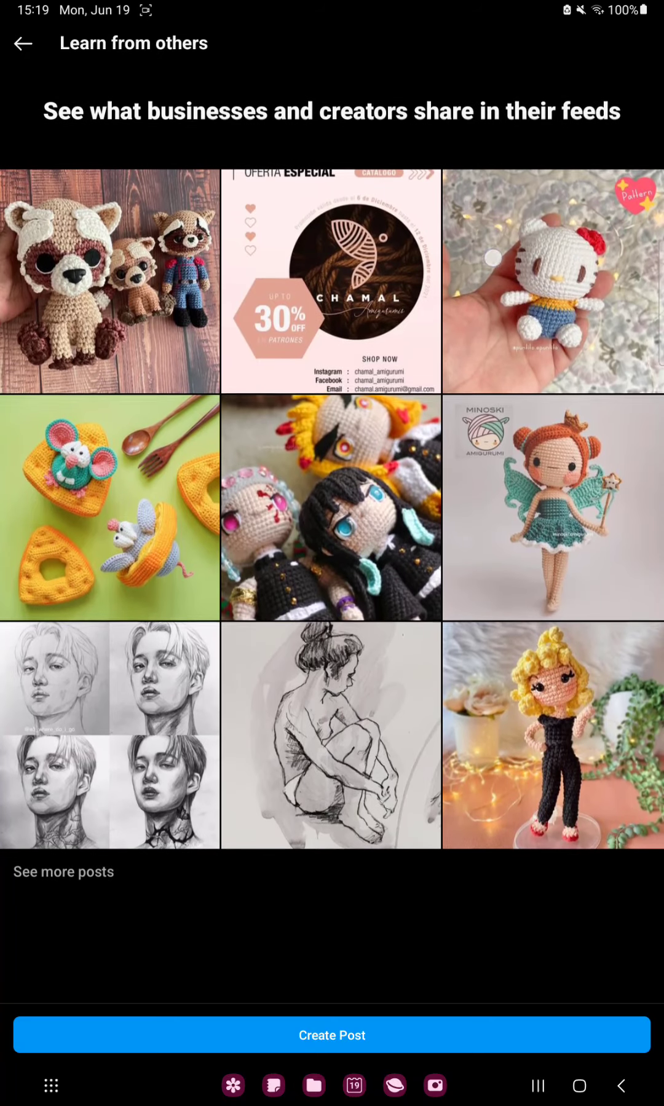
{"action": "scroll", "scroll_direction": "down", "scroll_amount": 3}
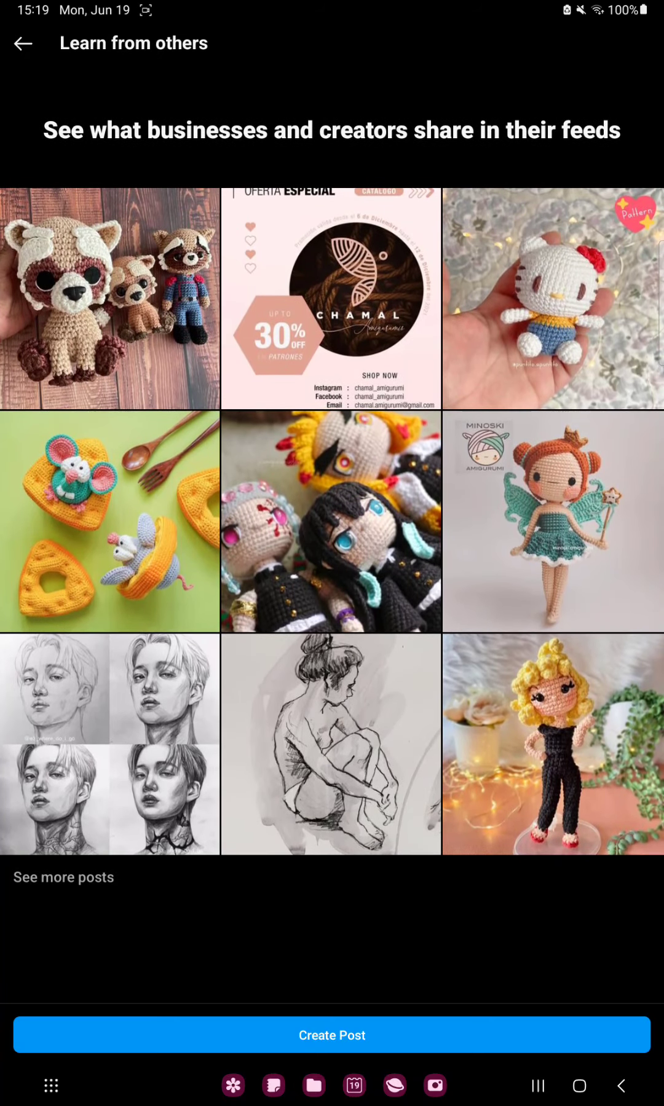